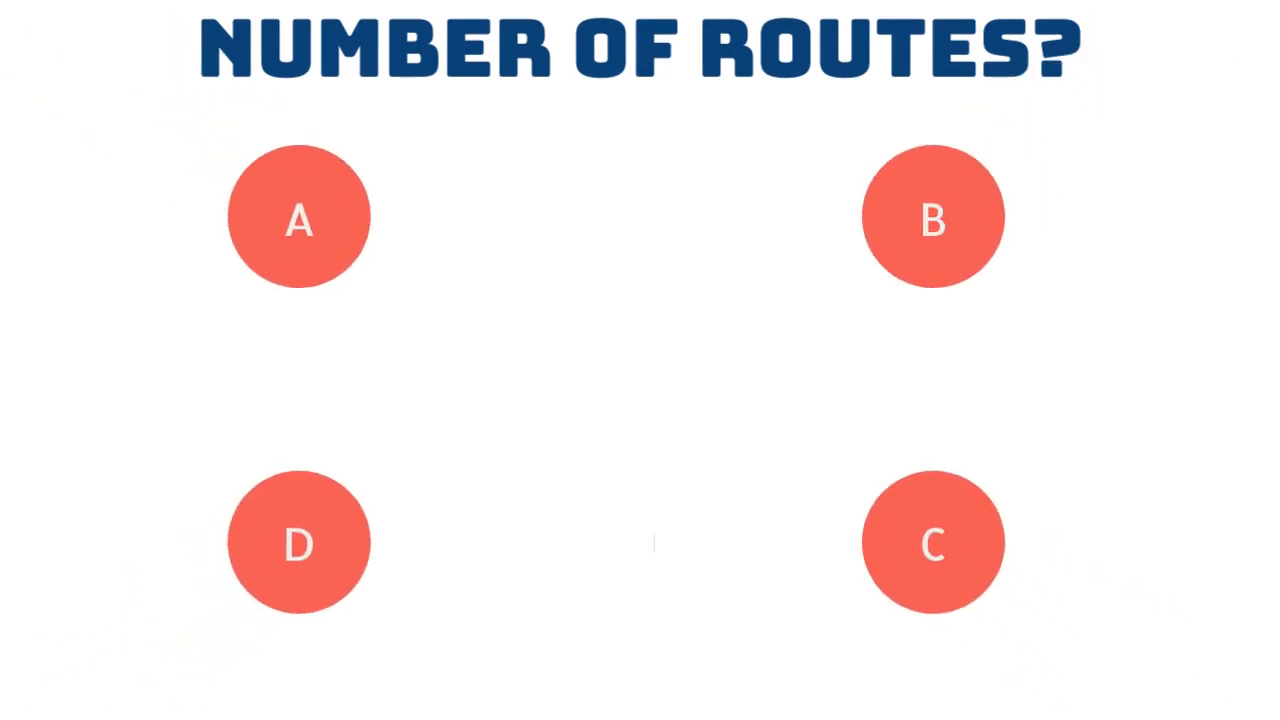
pyautogui.click(298, 218)
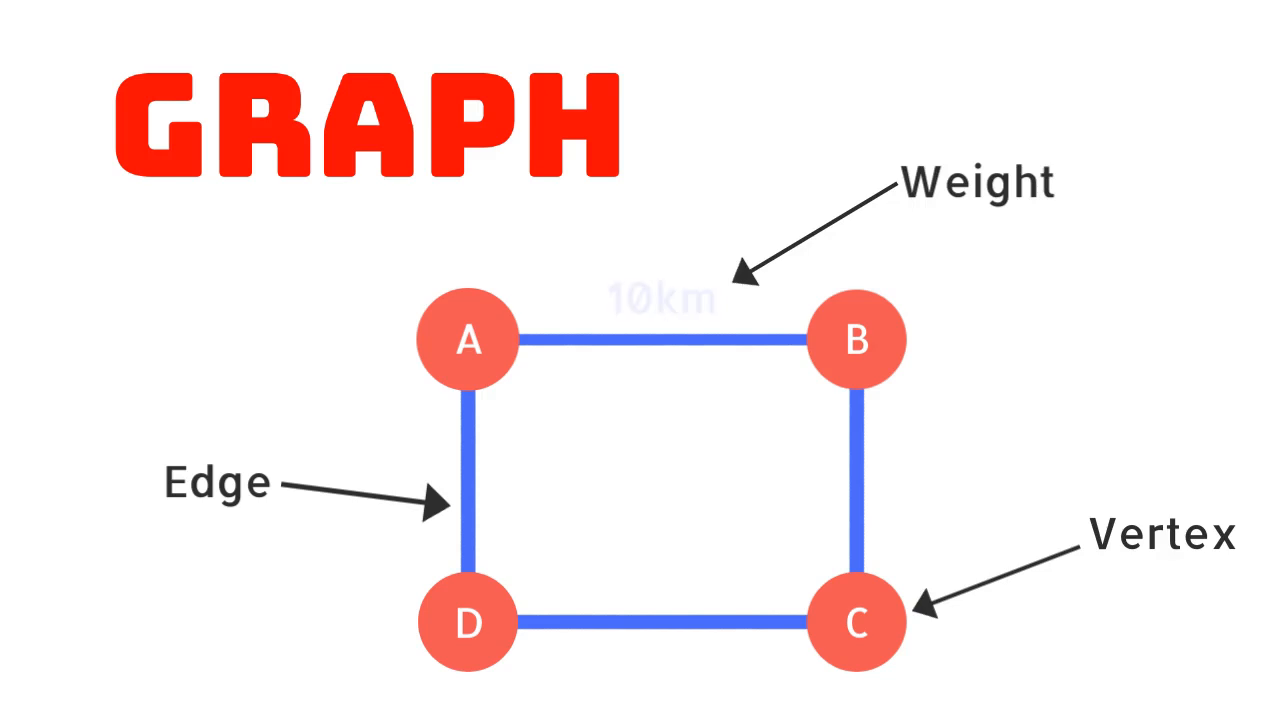
pyautogui.write('30 mins')
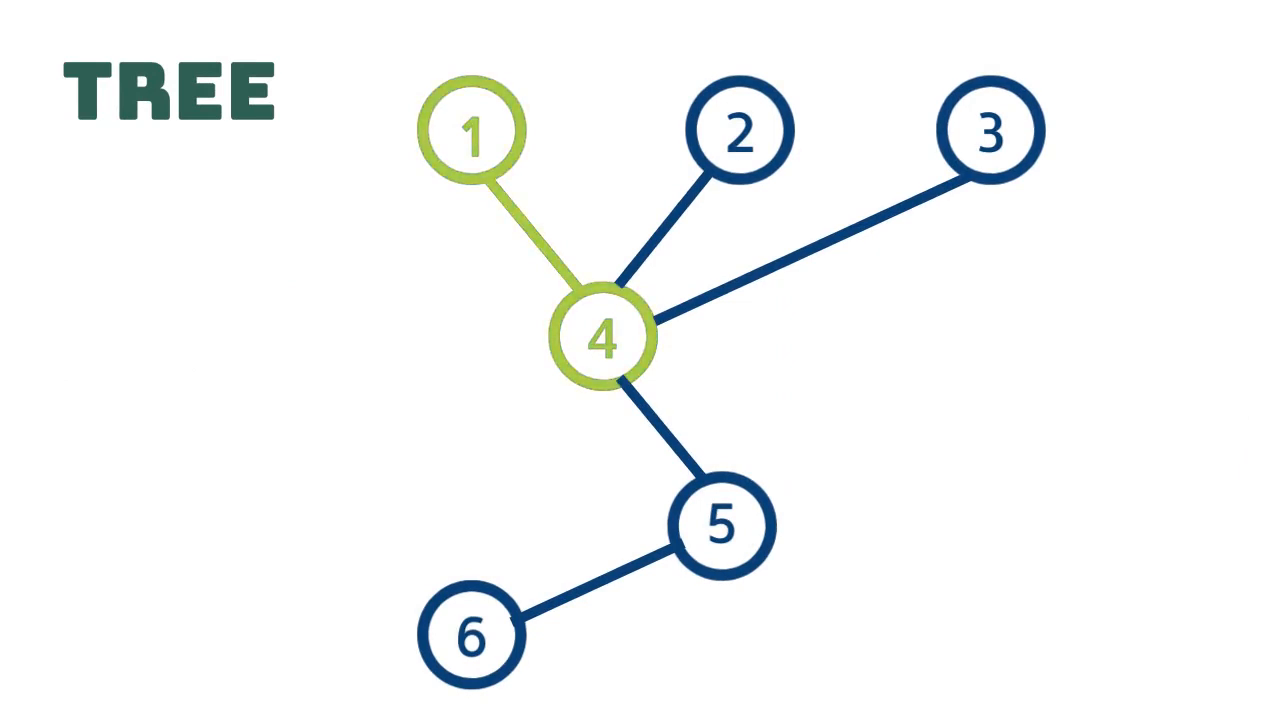
pyautogui.click(738, 132)
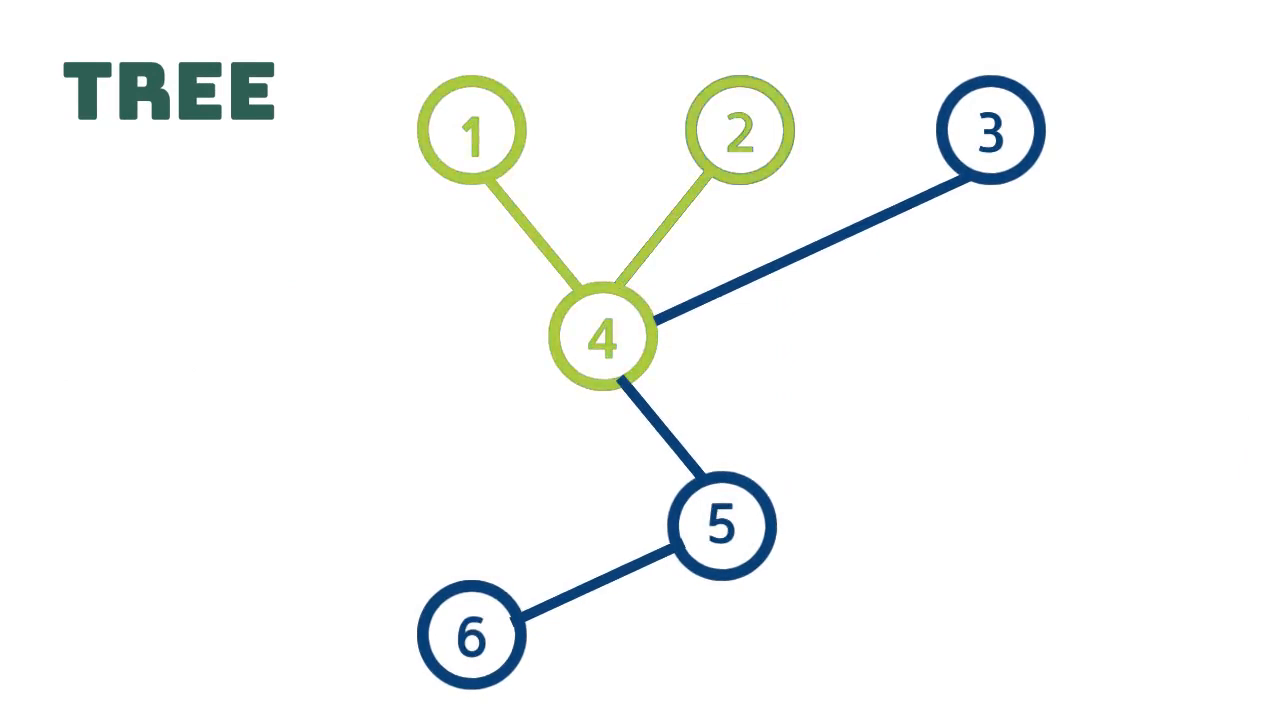